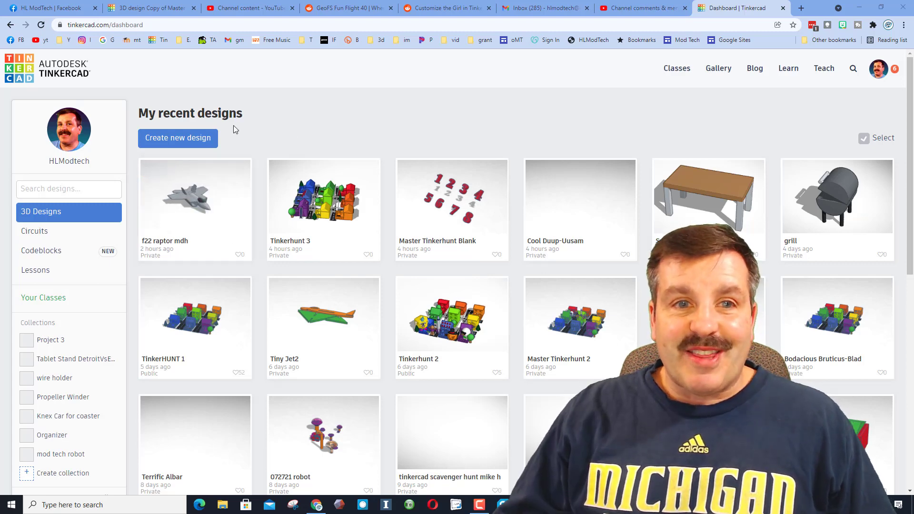
mouse_move(723, 79)
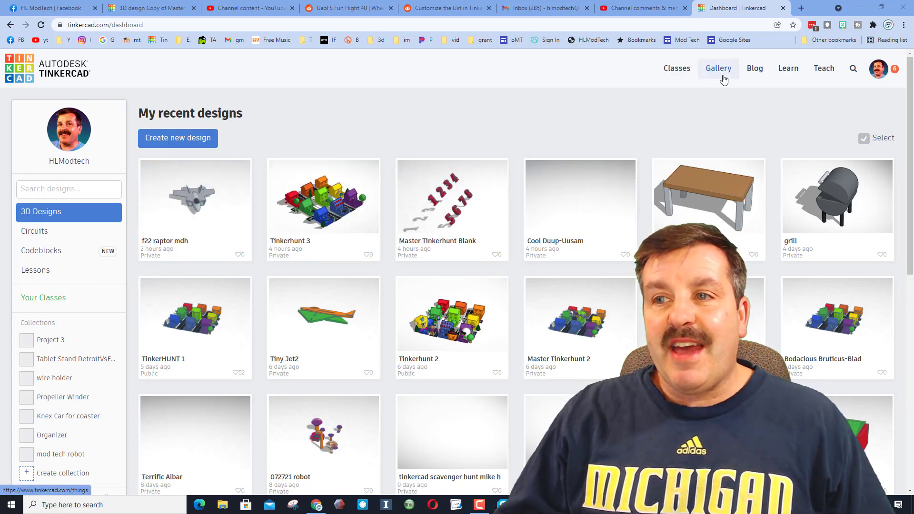
Go to the public Gallery of staff-favorite community designs
left_click(718, 69)
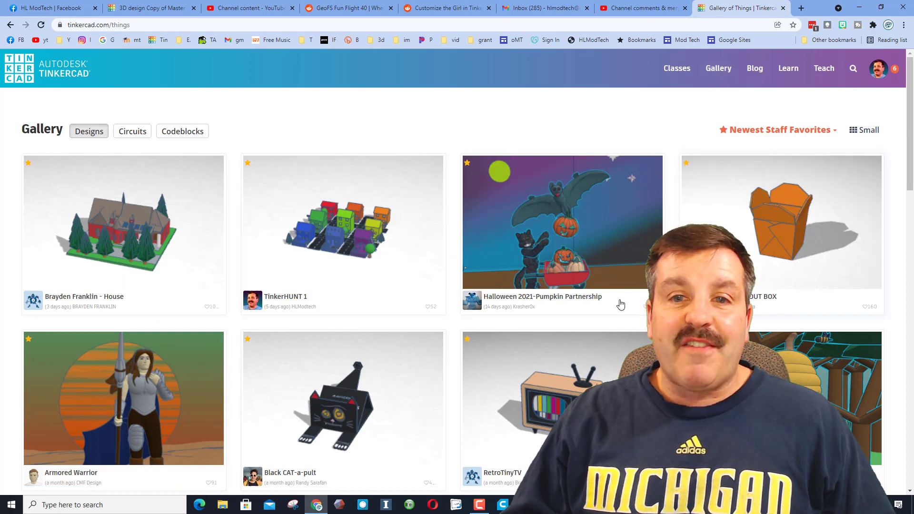
mouse_move(390, 276)
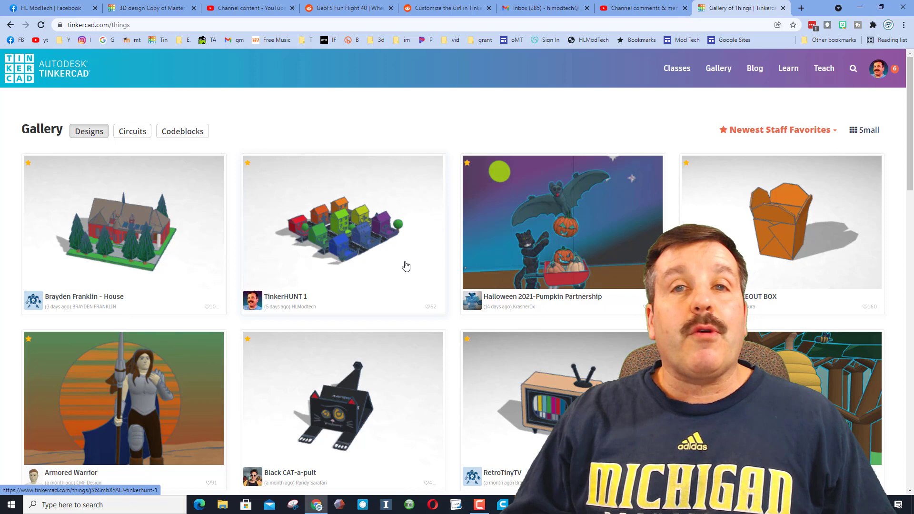
mouse_move(416, 270)
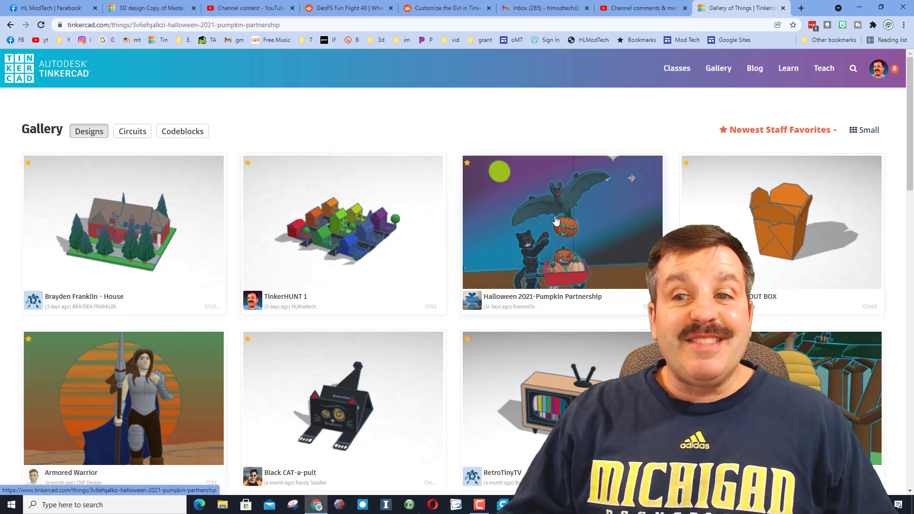
left_click(556, 221)
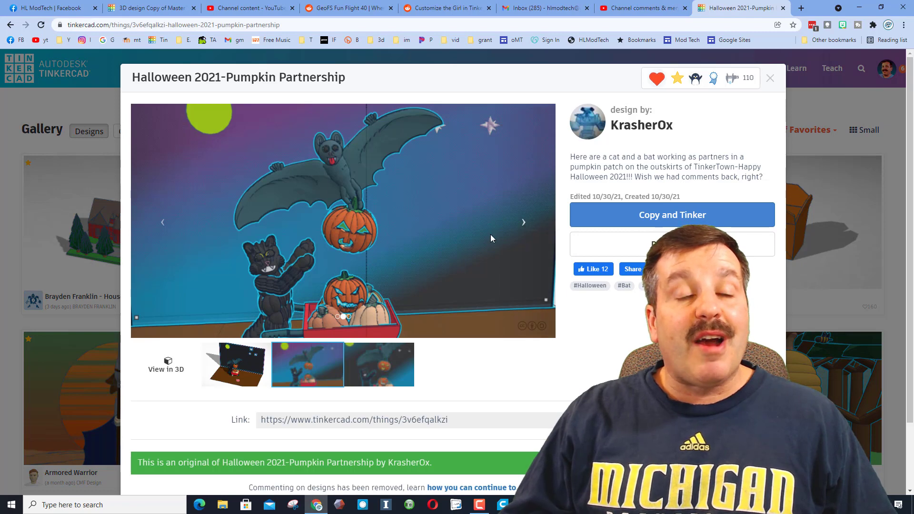
left_click(657, 78)
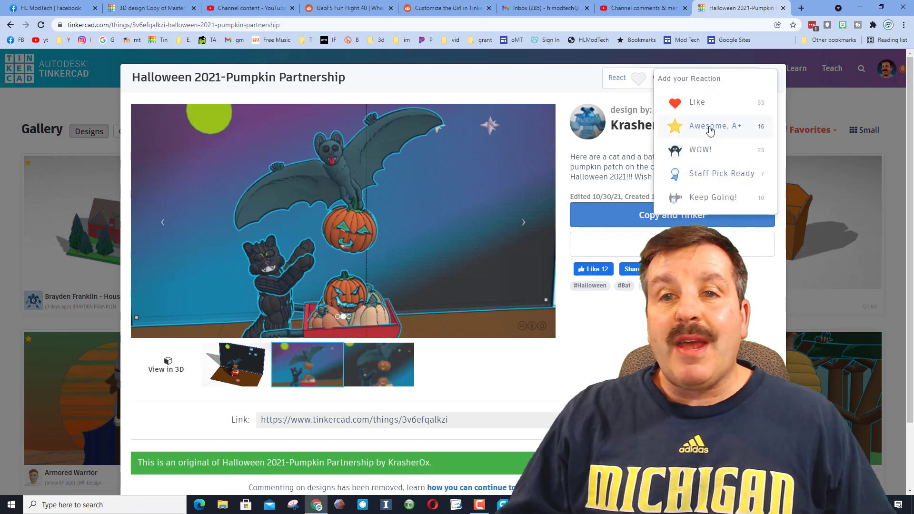
left_click(714, 125)
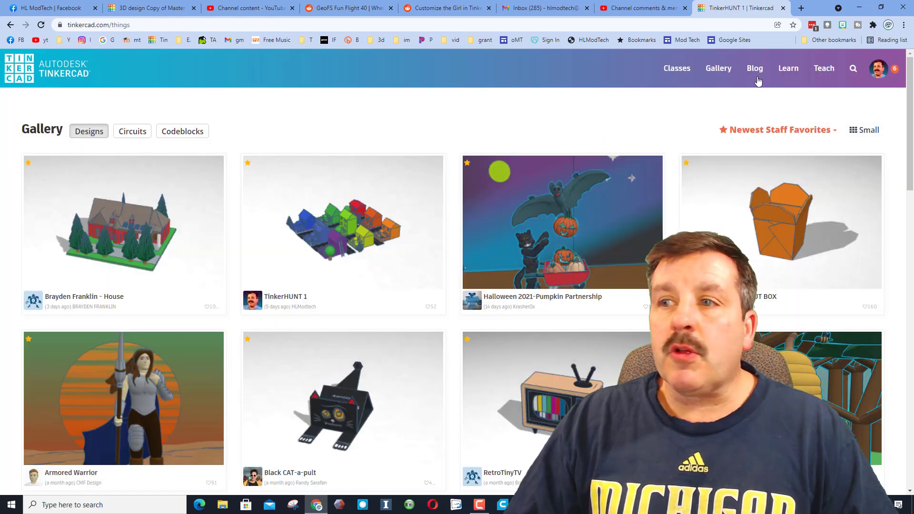
Reach your own 3D Designs profile and bring up the f22 raptor mdh card's options
left_click(893, 69)
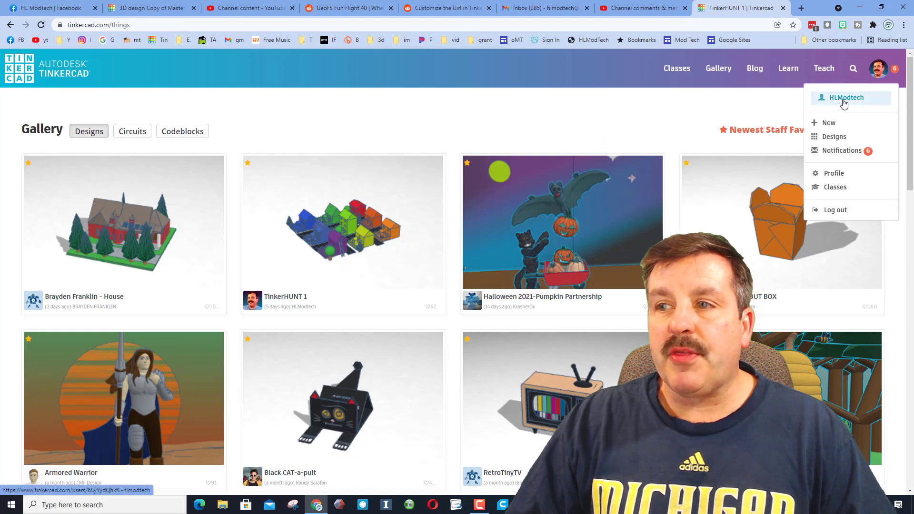
left_click(841, 97)
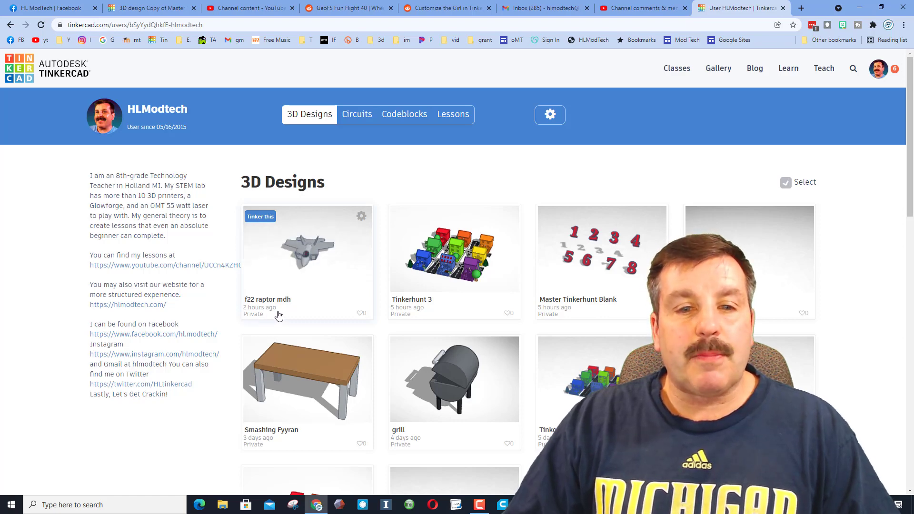
left_click(361, 215)
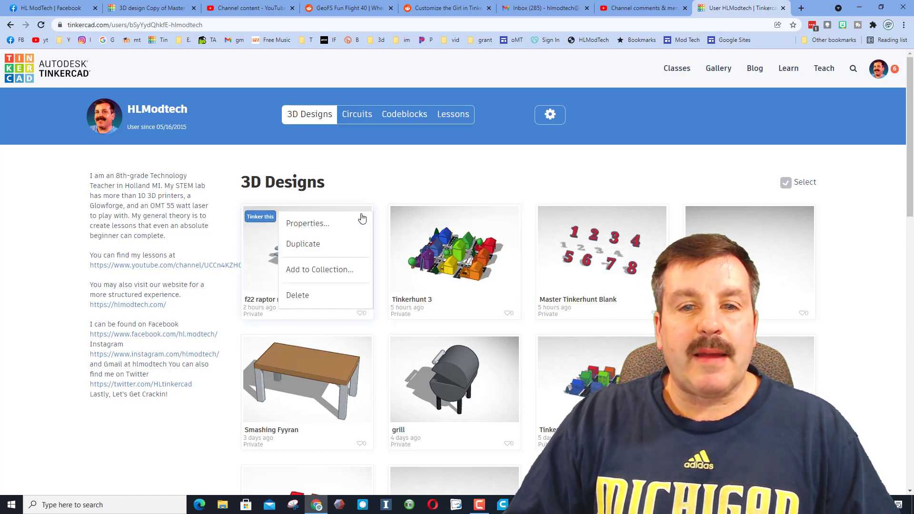
In the design's Properties, set Privacy to public and License to Attribution-NonCommercial-NoDerivs 3.0
left_click(307, 223)
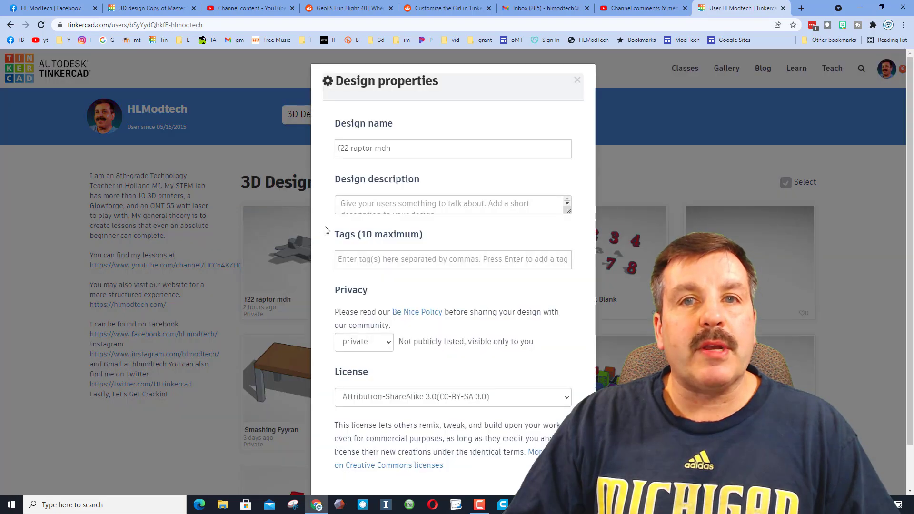
scroll("down", 3)
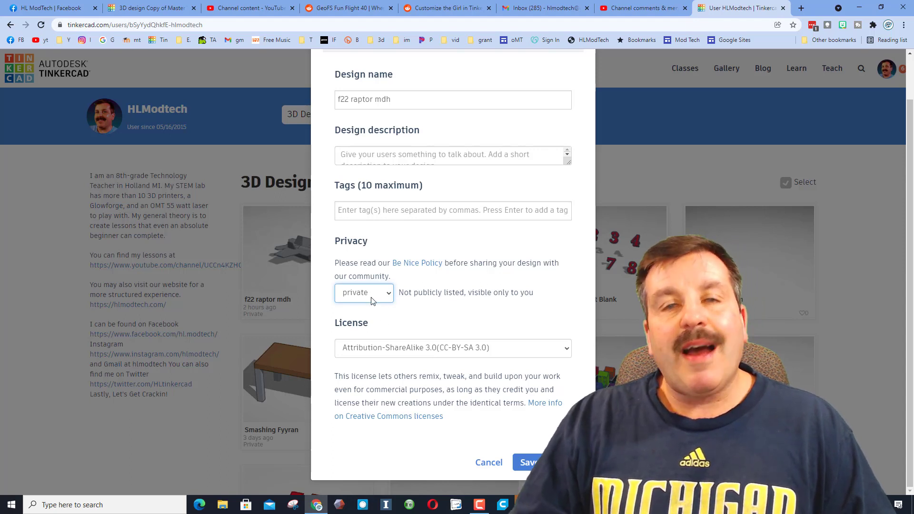
left_click(363, 293)
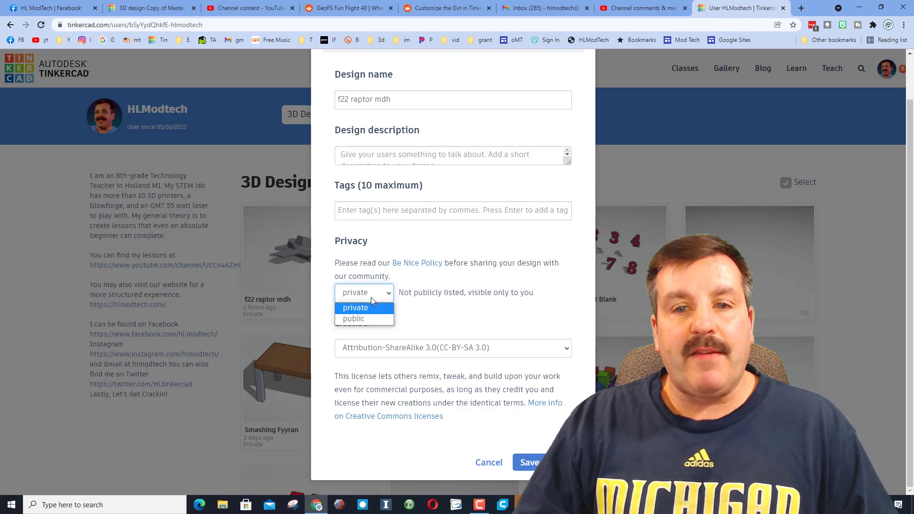
left_click(354, 317)
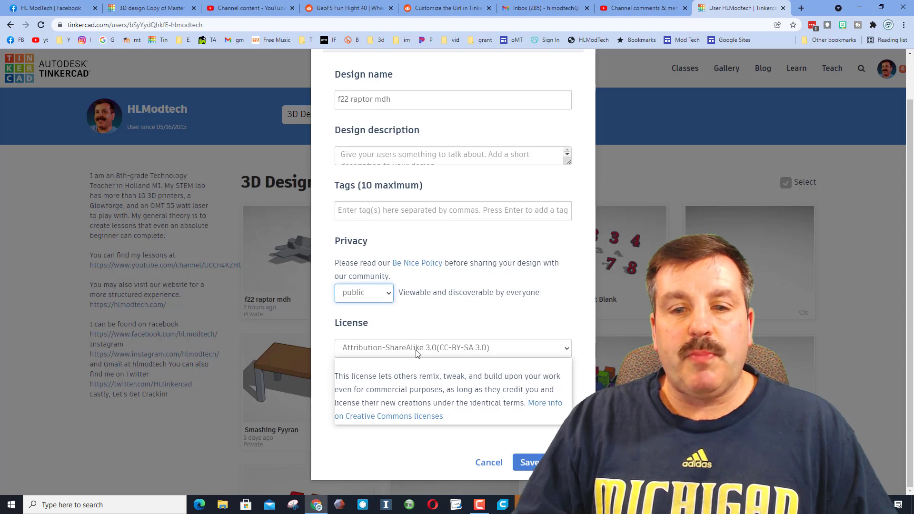
left_click(452, 347)
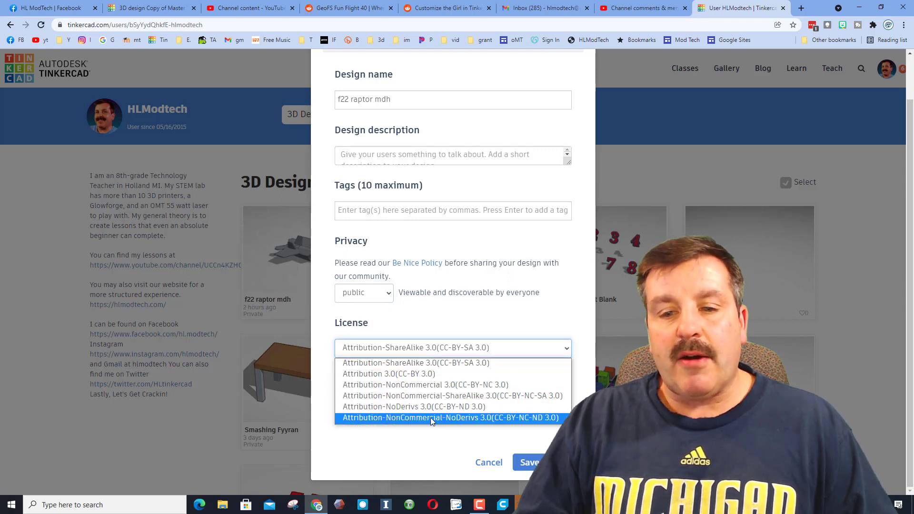
left_click(448, 418)
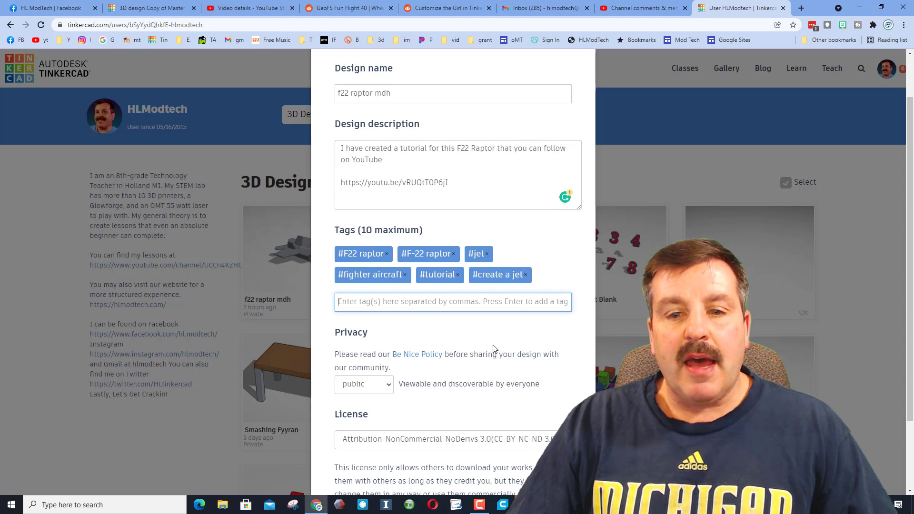
scroll("down", 3)
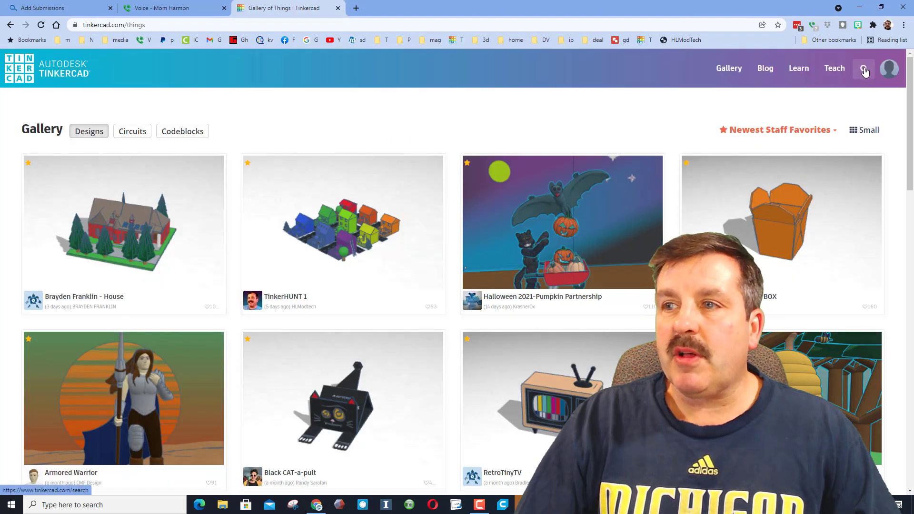
Search the gallery for 'f22' and sort the results by Latest
left_click(863, 69)
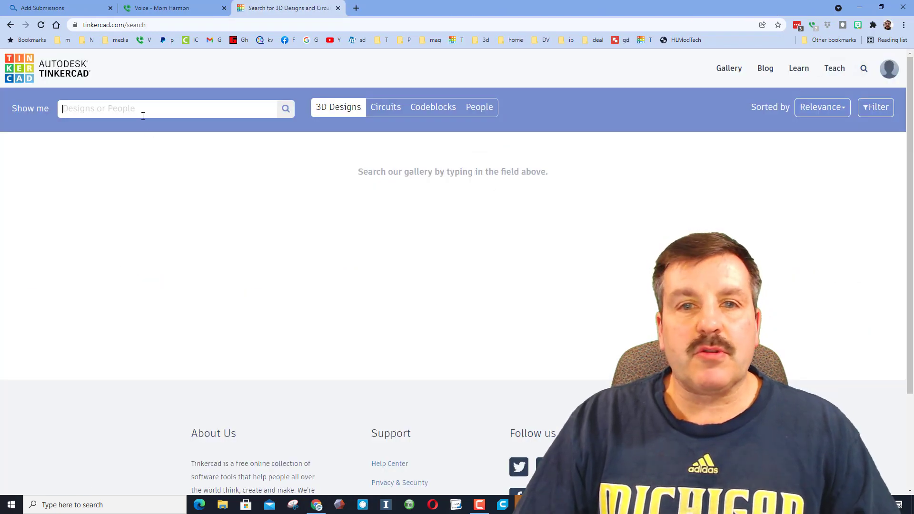
type("f22")
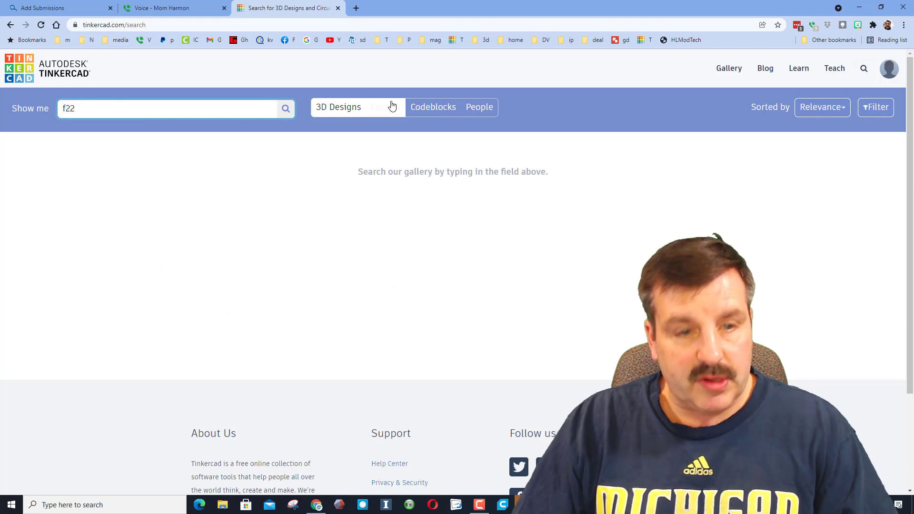
left_click(285, 109)
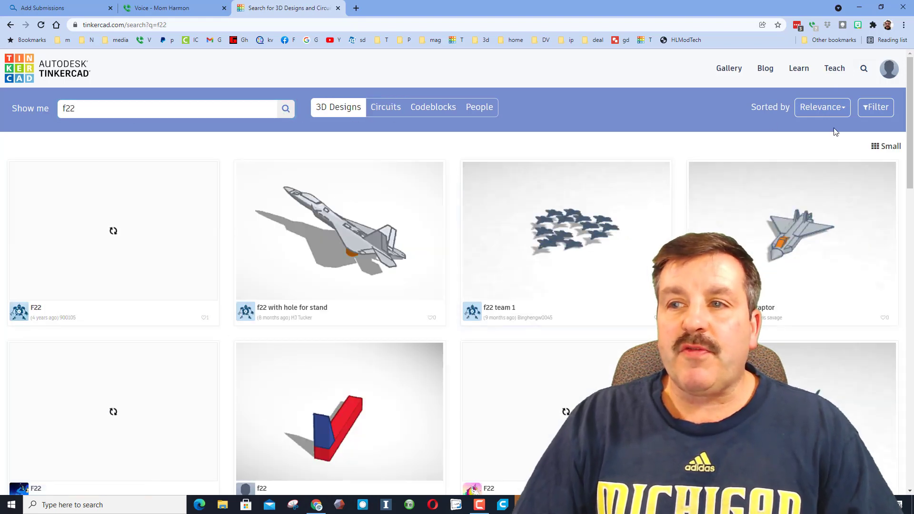
left_click(822, 106)
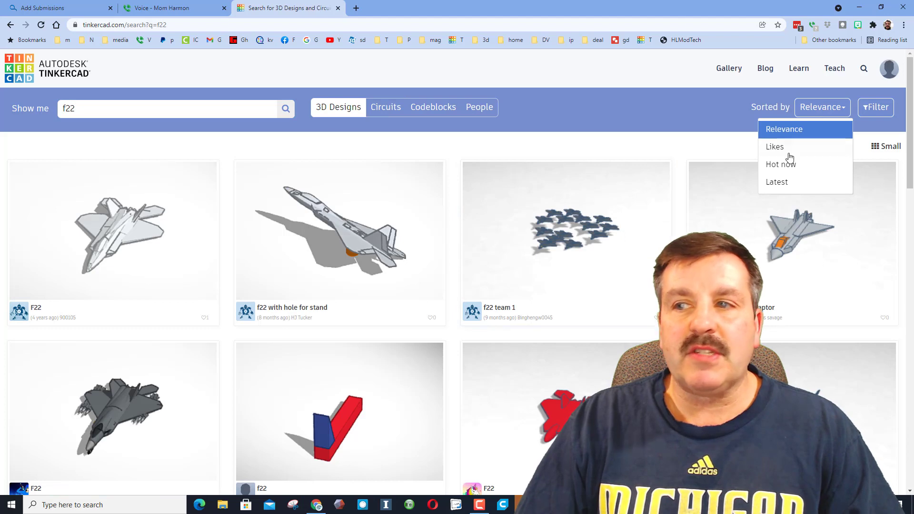
left_click(777, 182)
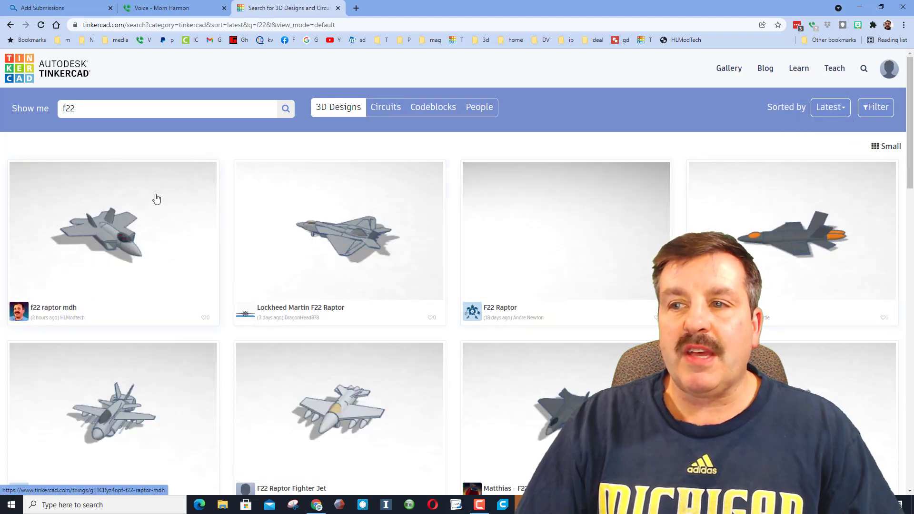
Open the f22 raptor mdh design's public page from the results
left_click(114, 246)
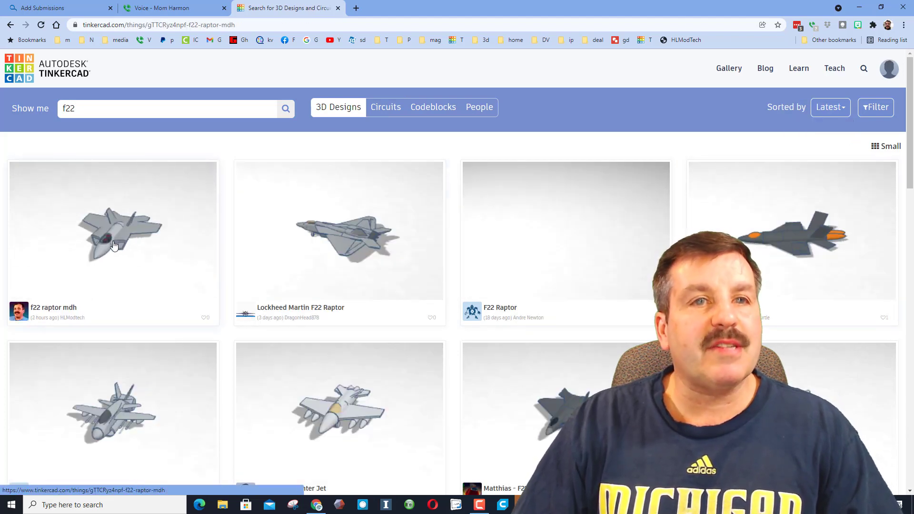
left_click(114, 245)
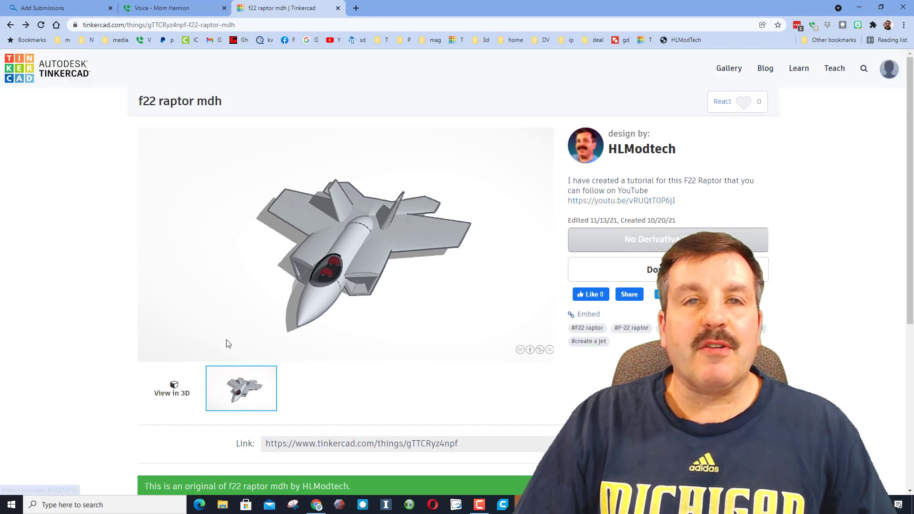
Switch the preview to View in 3D and orbit the jet to another angle
left_click(171, 389)
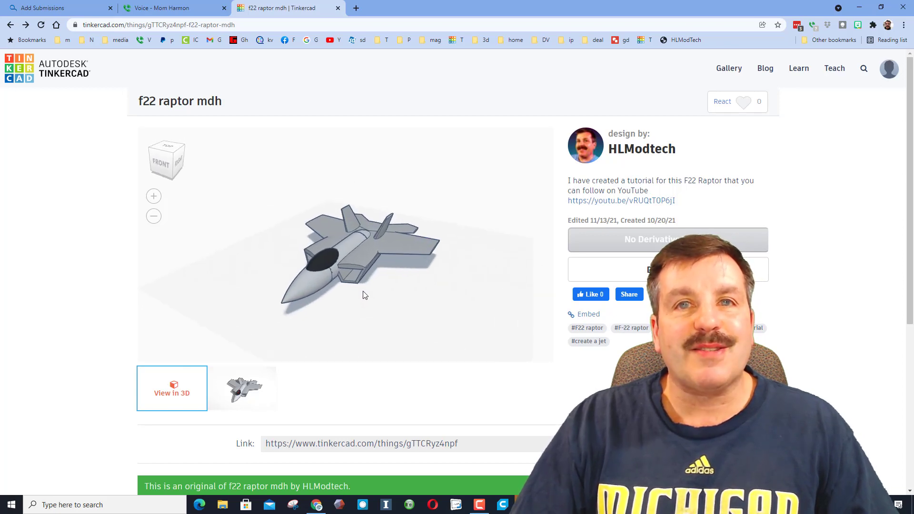
left_click_drag(363, 294, 402, 307)
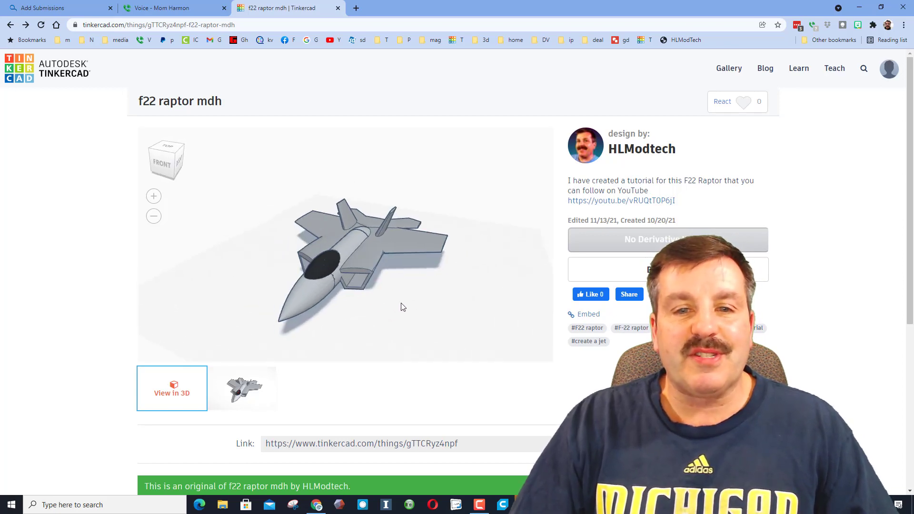